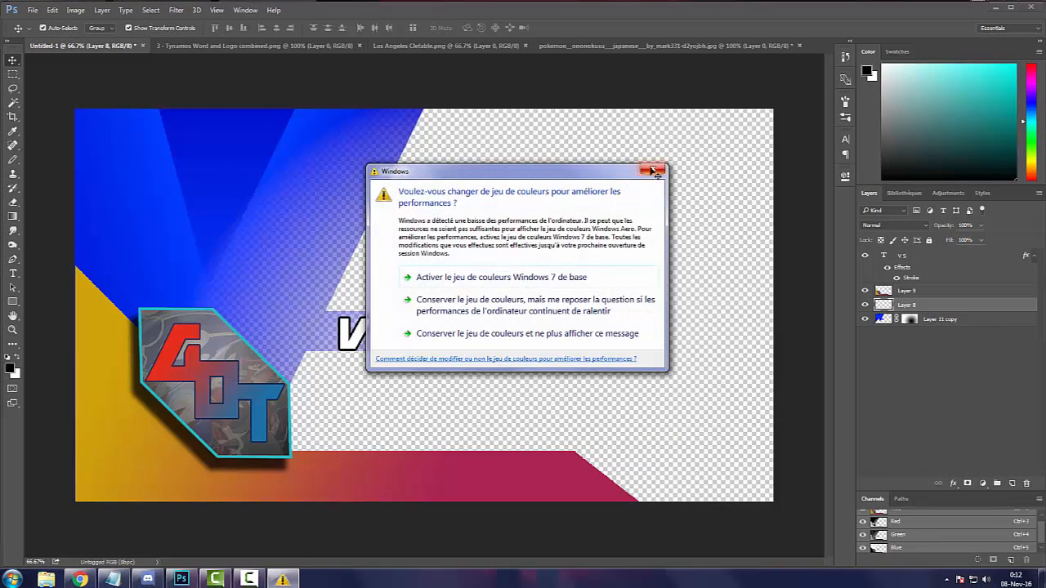
# - Dismiss the Windows colour scheme performance warning dialog
pyautogui.click(654, 171)
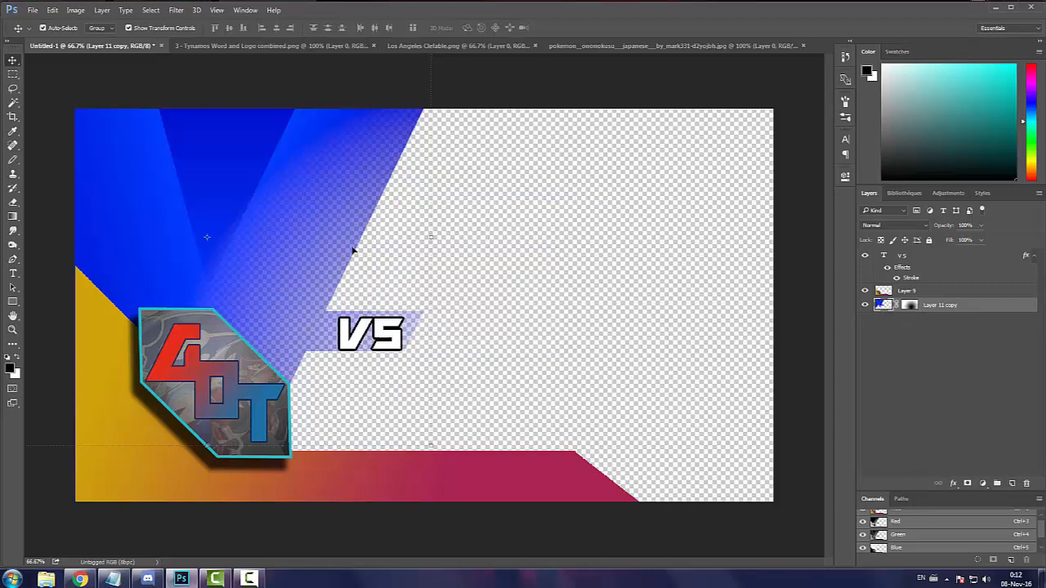
pyautogui.moveTo(380, 258)
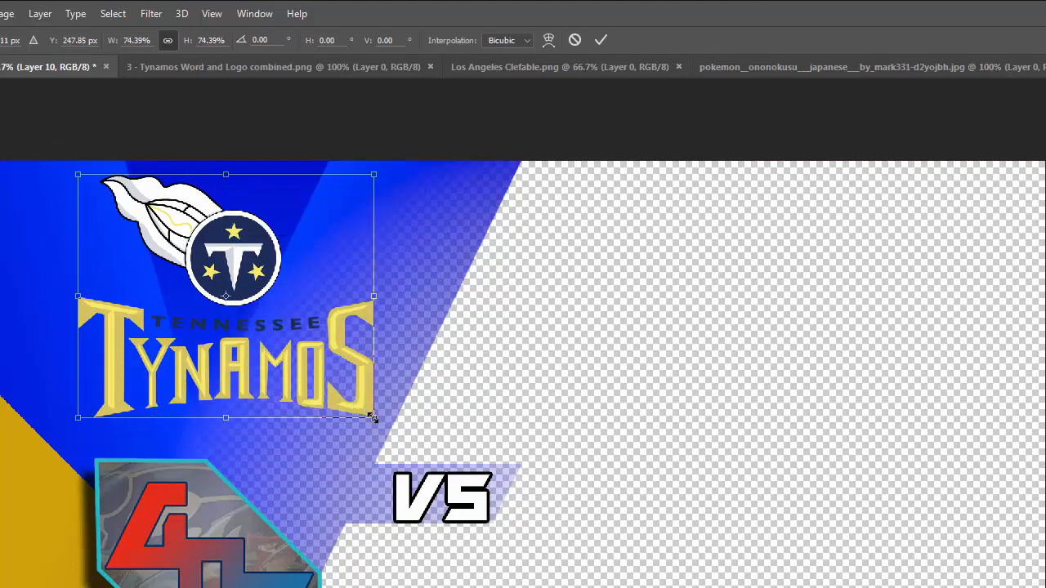
# - Scale the pasted Tynamos logo to about 74% in the top-left corner
pyautogui.moveTo(374, 417); pyautogui.dragTo(384, 428)
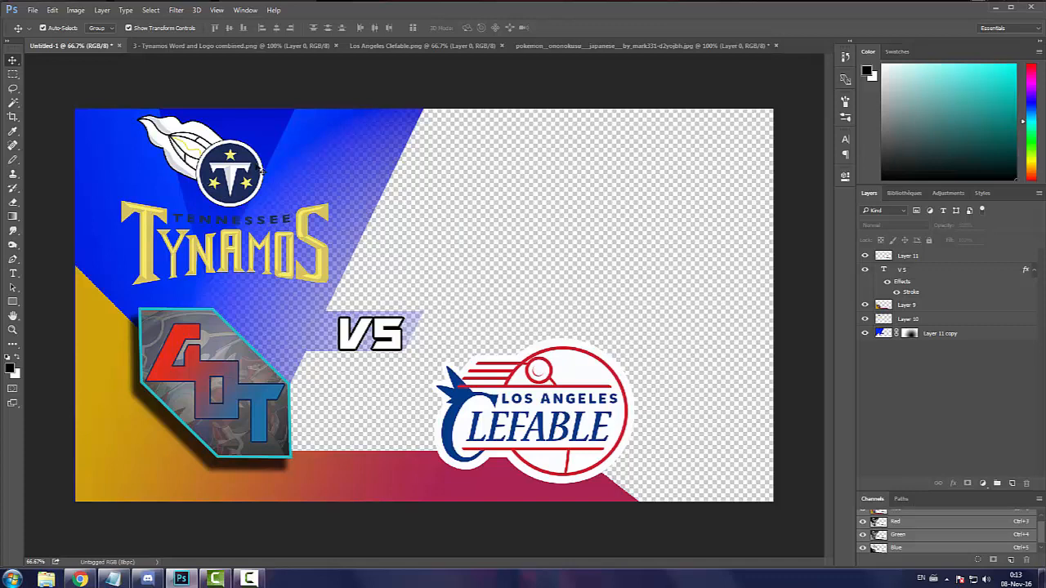
# - Select the Tynamos logo layer in the Layers panel
pyautogui.click(907, 318)
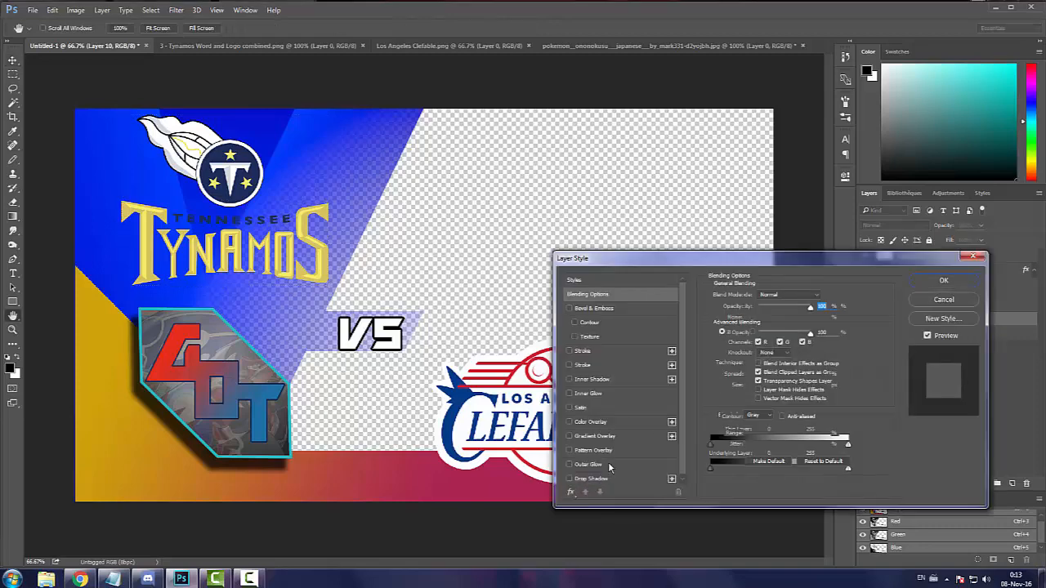
# - Enable a teal Outer Glow on the Tynamos layer and confirm
pyautogui.click(570, 464)
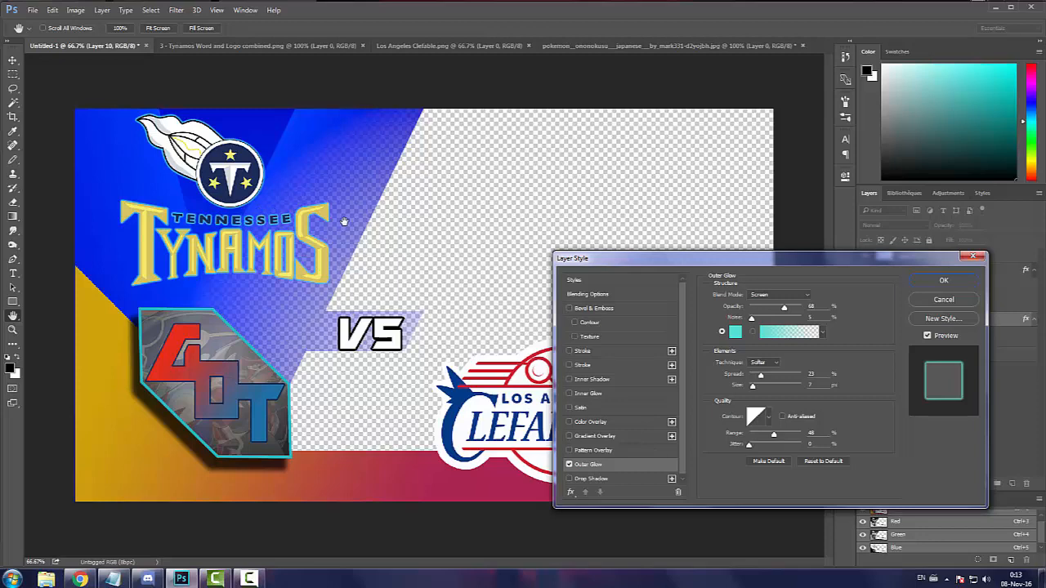
pyautogui.click(944, 280)
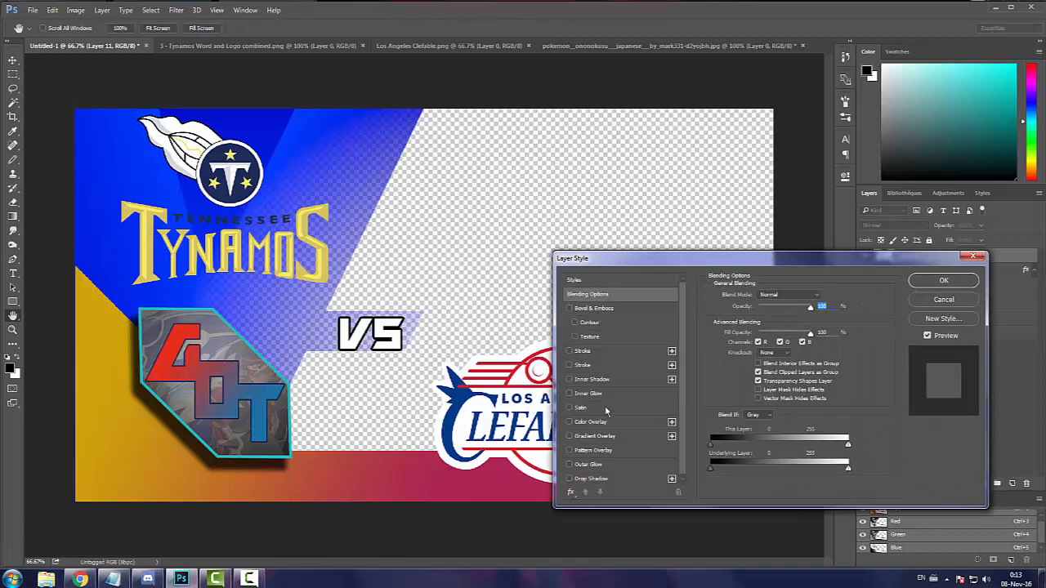
pyautogui.moveTo(603, 472)
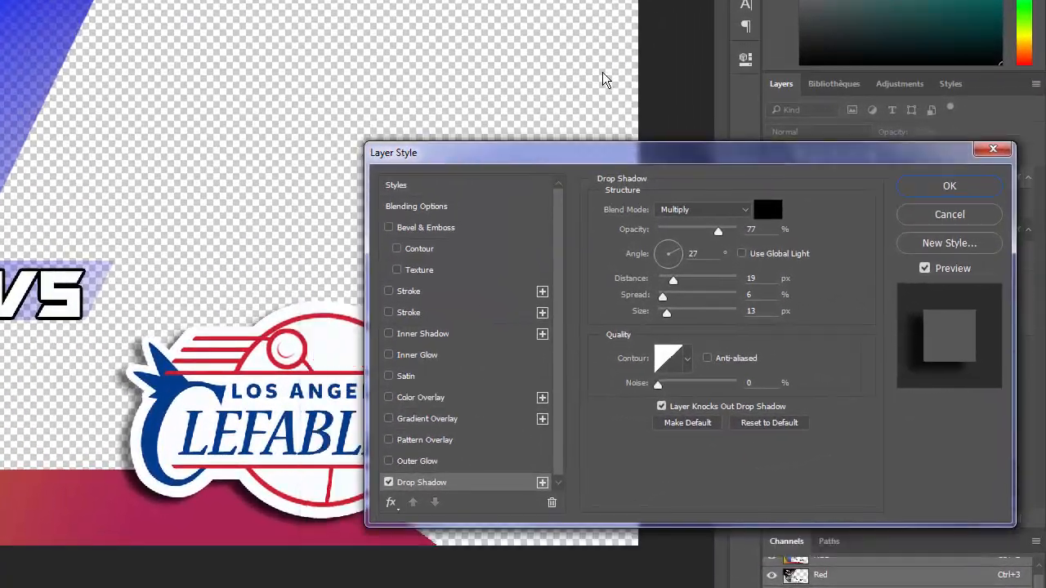
# - Adjust the Clefable drop shadow (Multiply, 77% opacity, distance 19, size 13)
pyautogui.moveTo(393, 152); pyautogui.dragTo(452, 71)
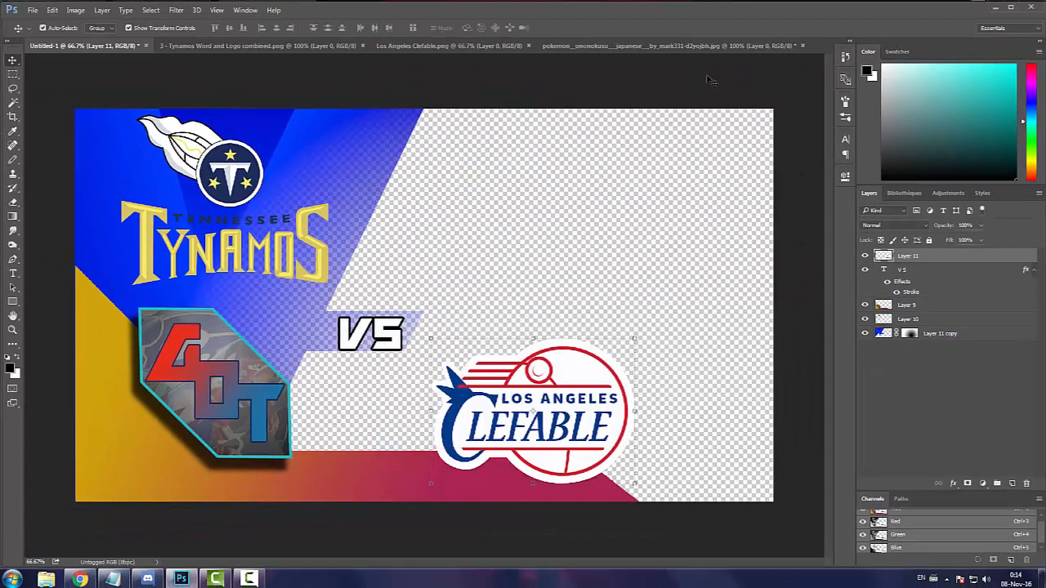
pyautogui.click(671, 45)
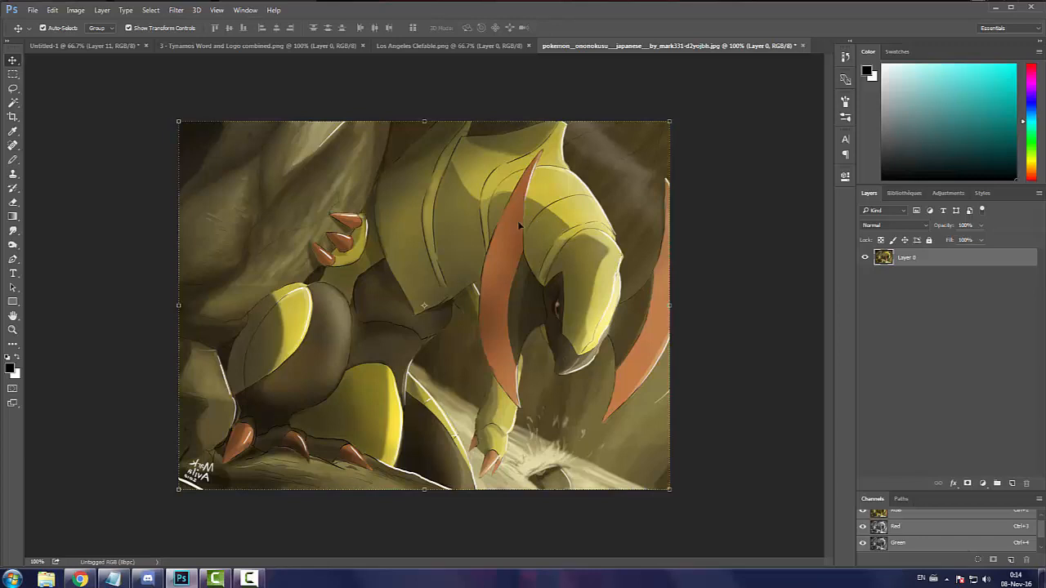
pyautogui.moveTo(529, 239)
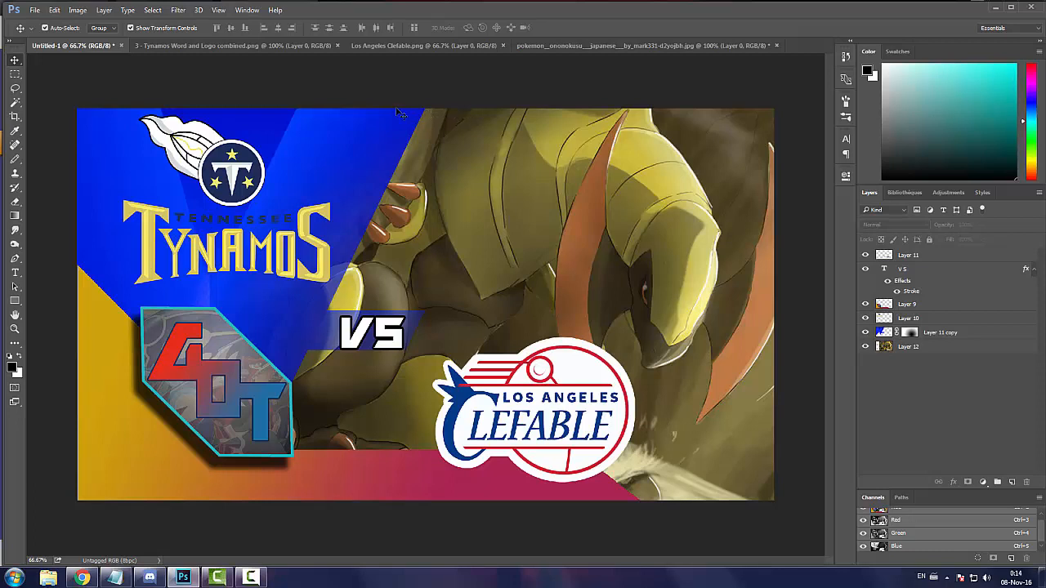
pyautogui.moveTo(587, 132)
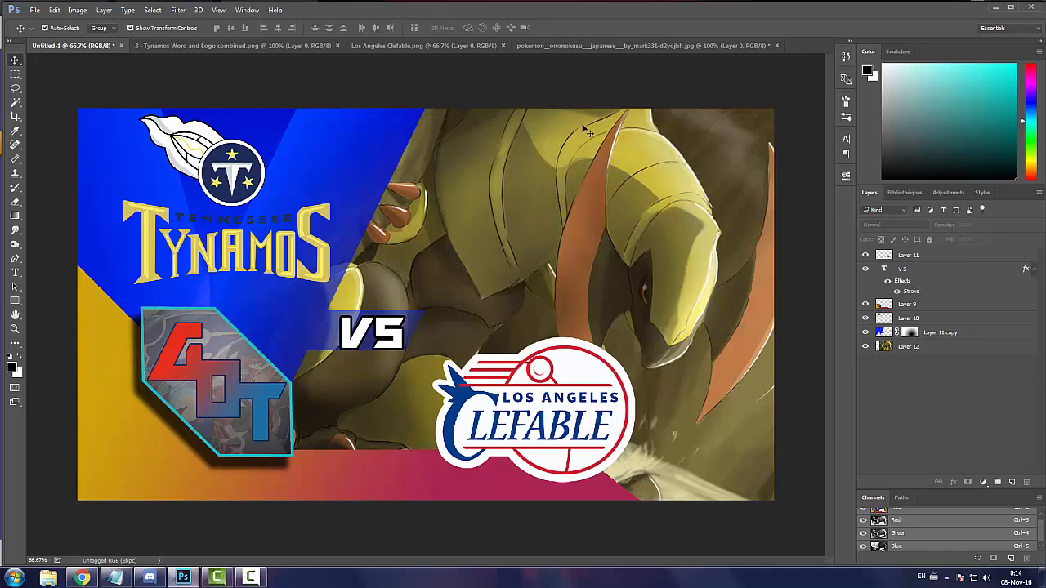
pyautogui.moveTo(586, 79)
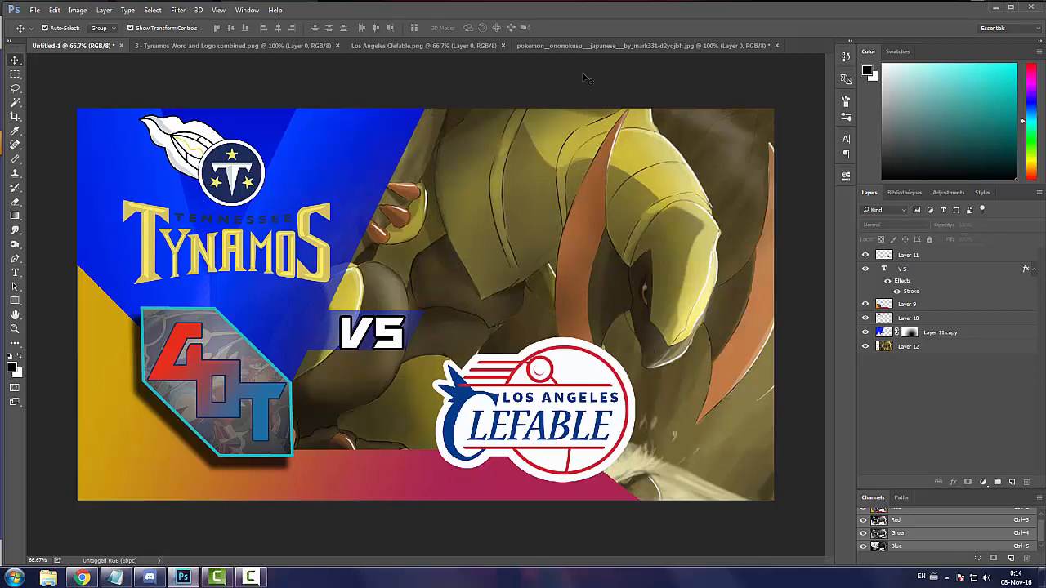
pyautogui.moveTo(305, 229)
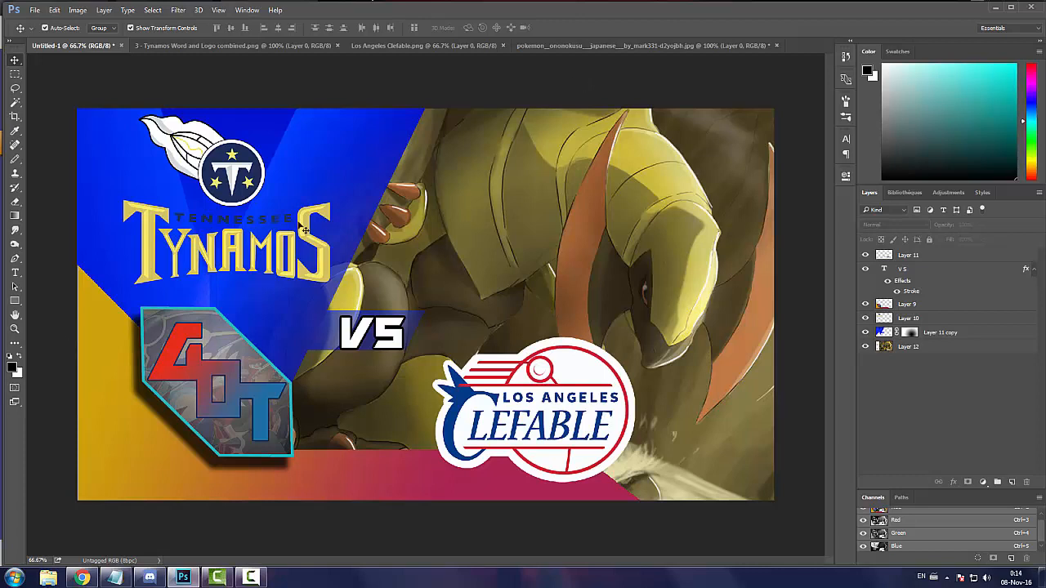
pyautogui.moveTo(556, 281)
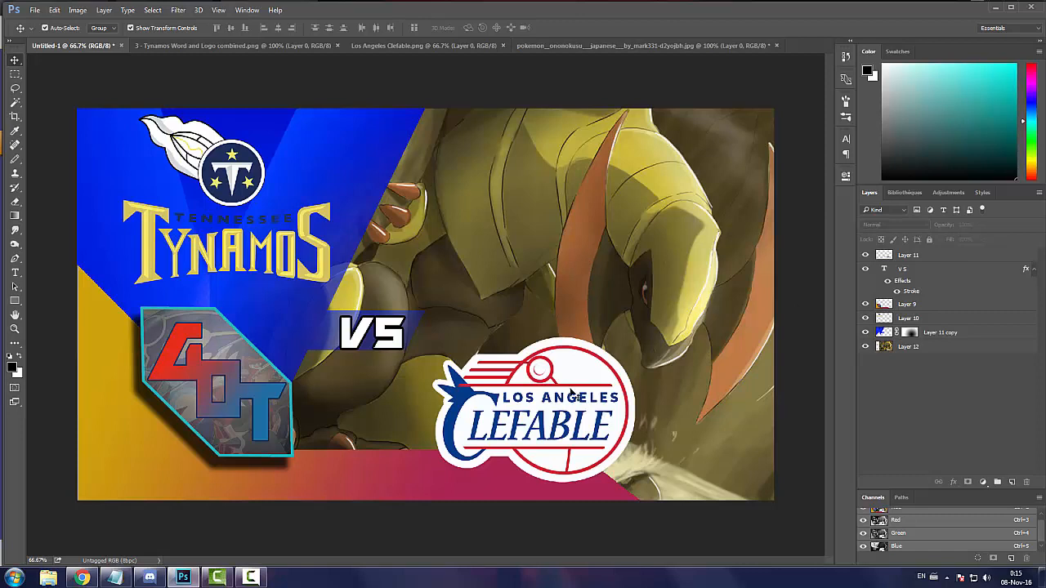
pyautogui.moveTo(781, 178)
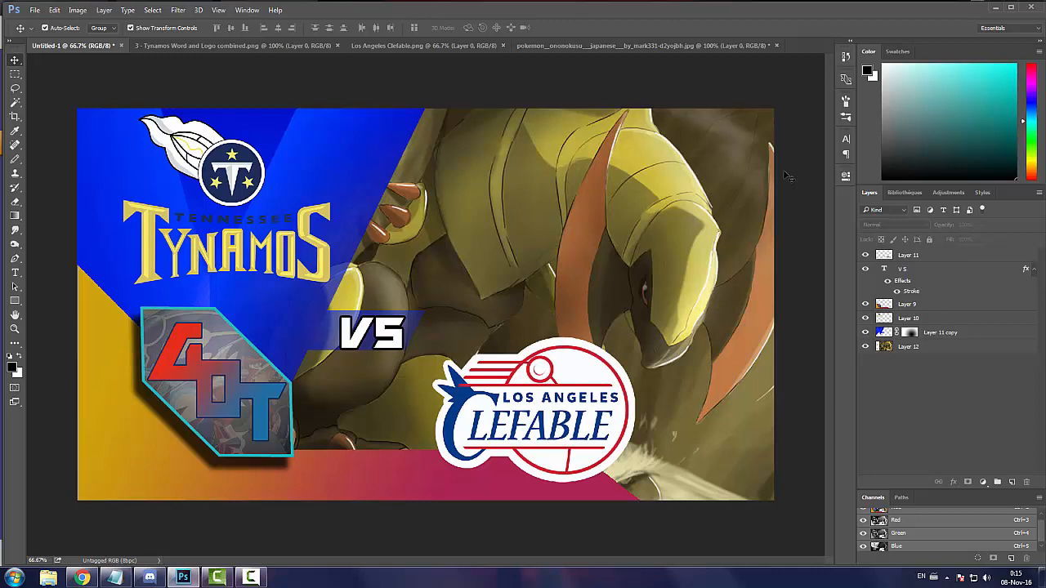
pyautogui.moveTo(269, 546)
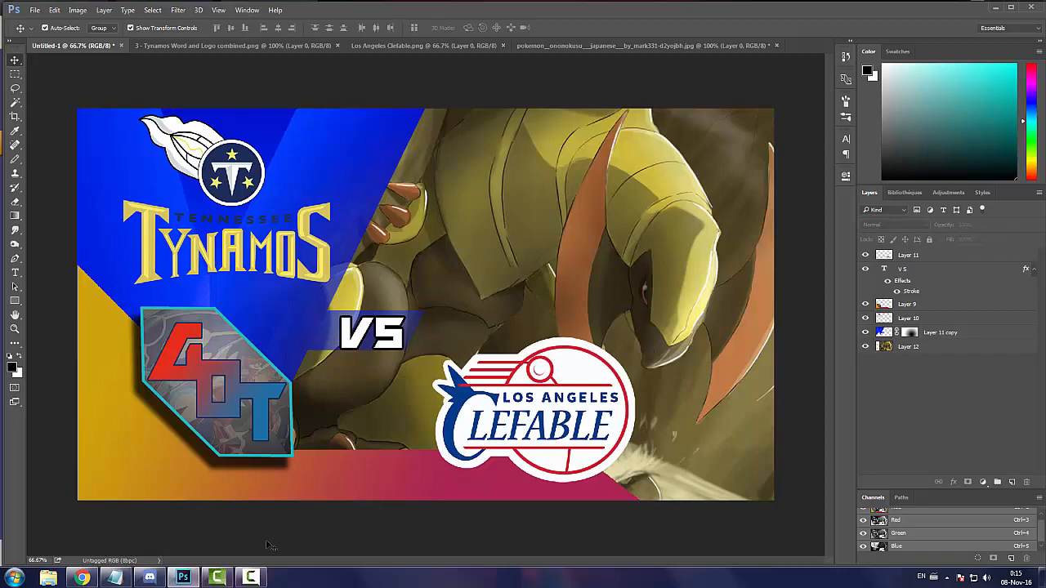